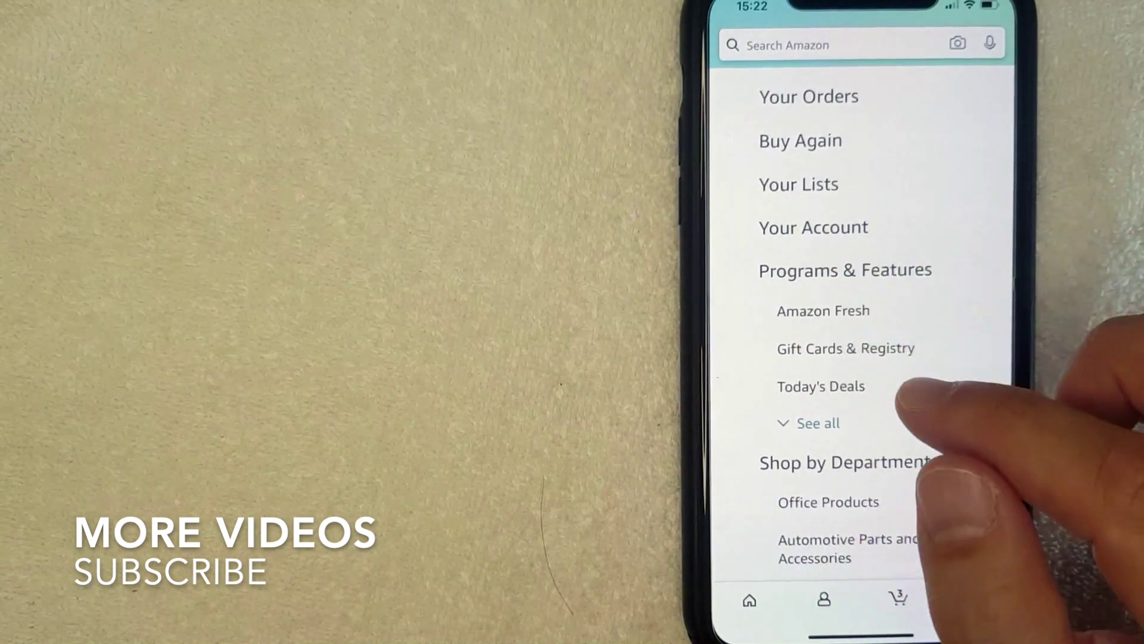
- Scroll the account menu down until the Settings section comes into view
scroll("down", 3)
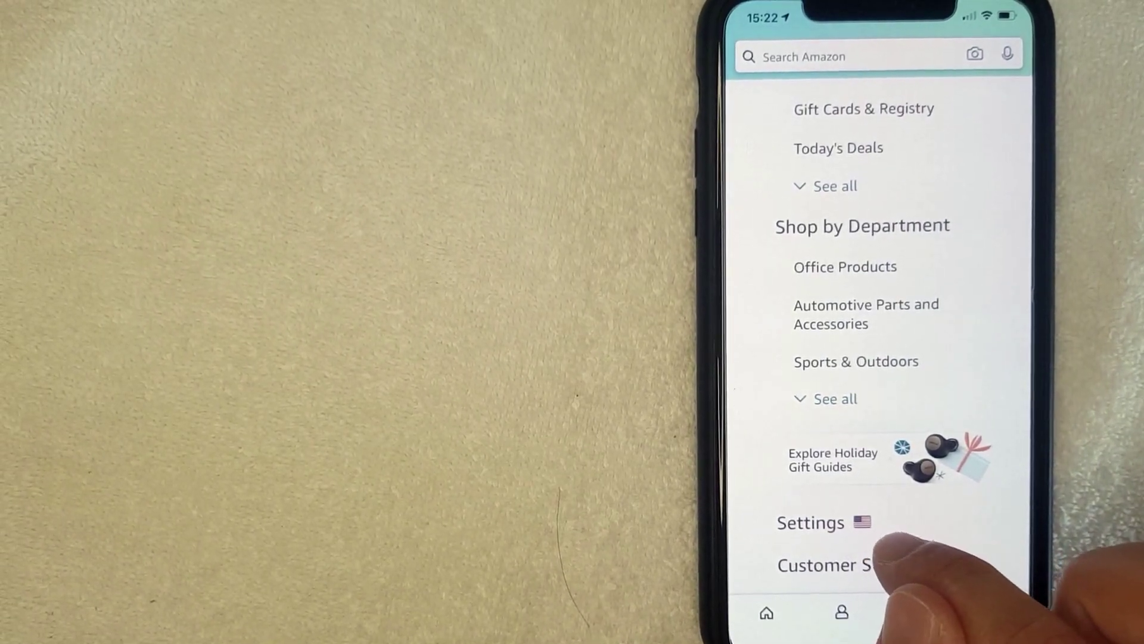
left_click(811, 522)
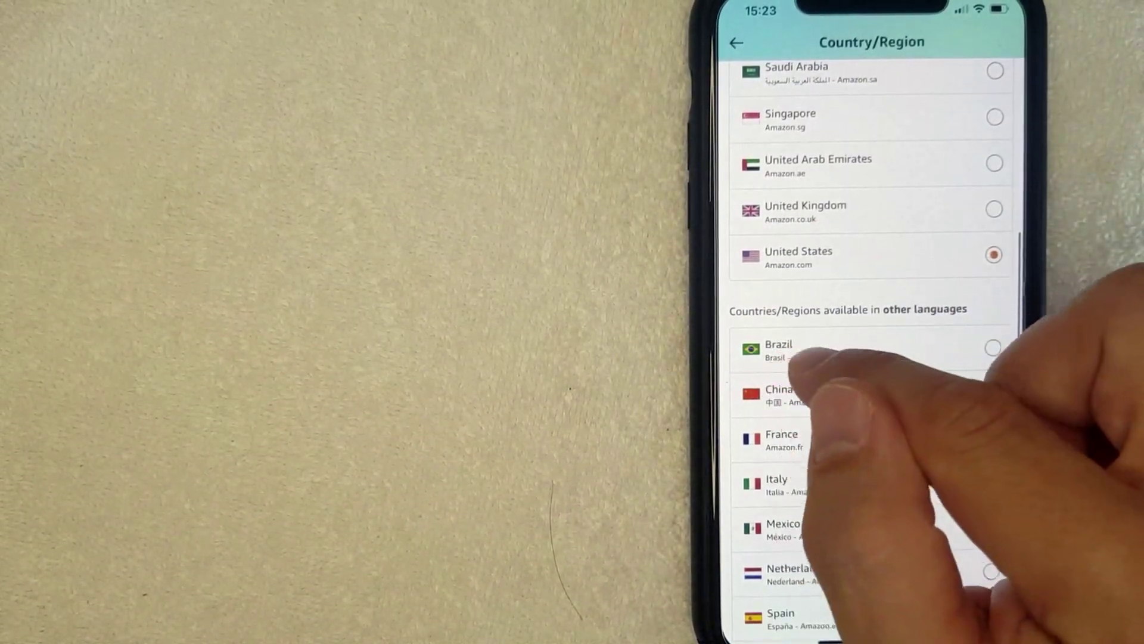
- Leave United States as the country/region and return to Country/Region & Language
left_click(790, 350)
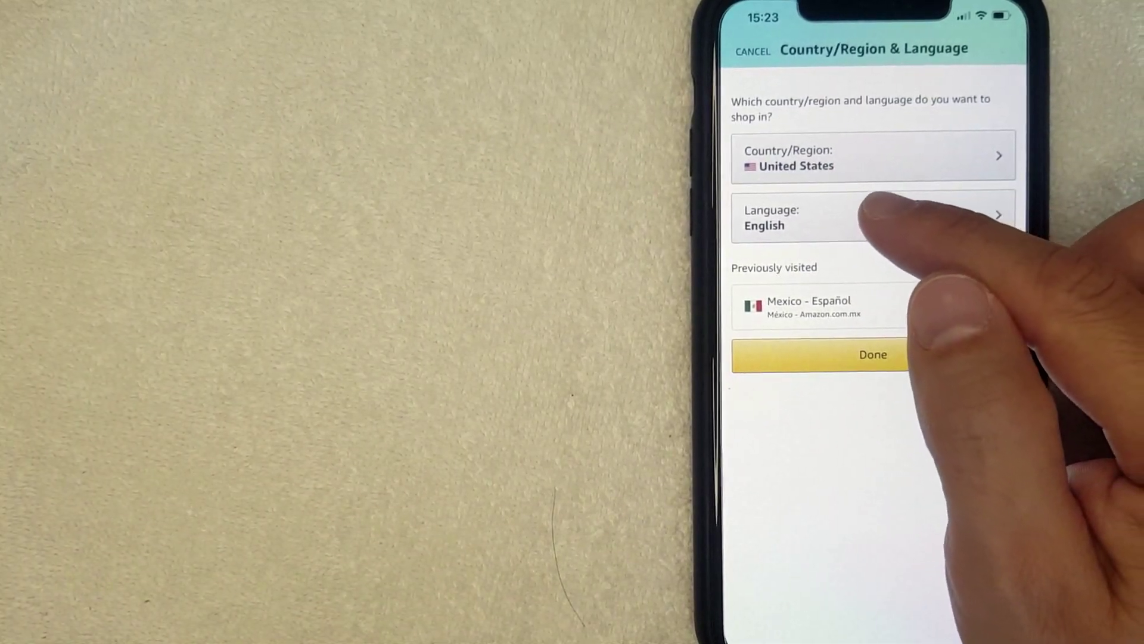
- Bring up the Language list showing Czech, French, German, Japanese and Turkish
left_click(872, 218)
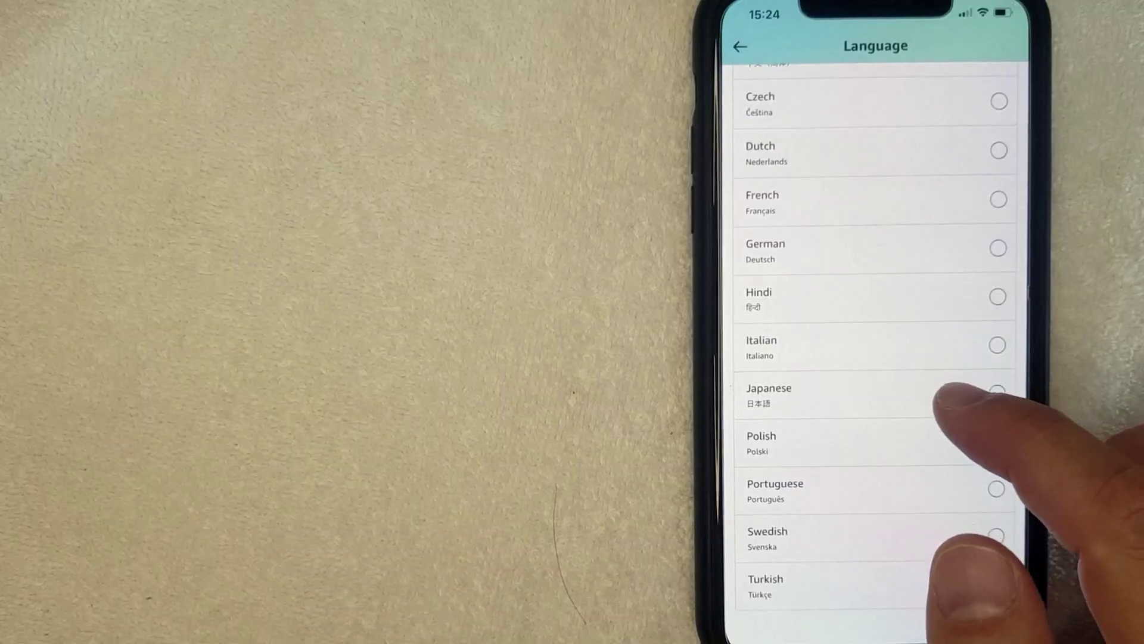
- Select Spanish (Español) as the shopping language while keeping United States
scroll("down", 3)
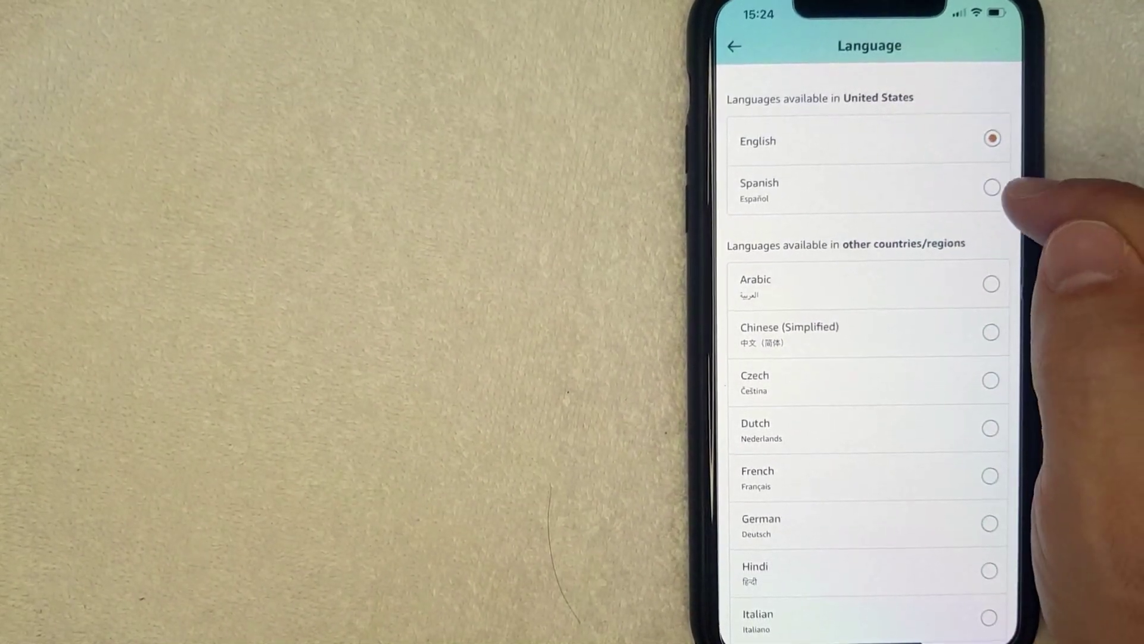
left_click(990, 188)
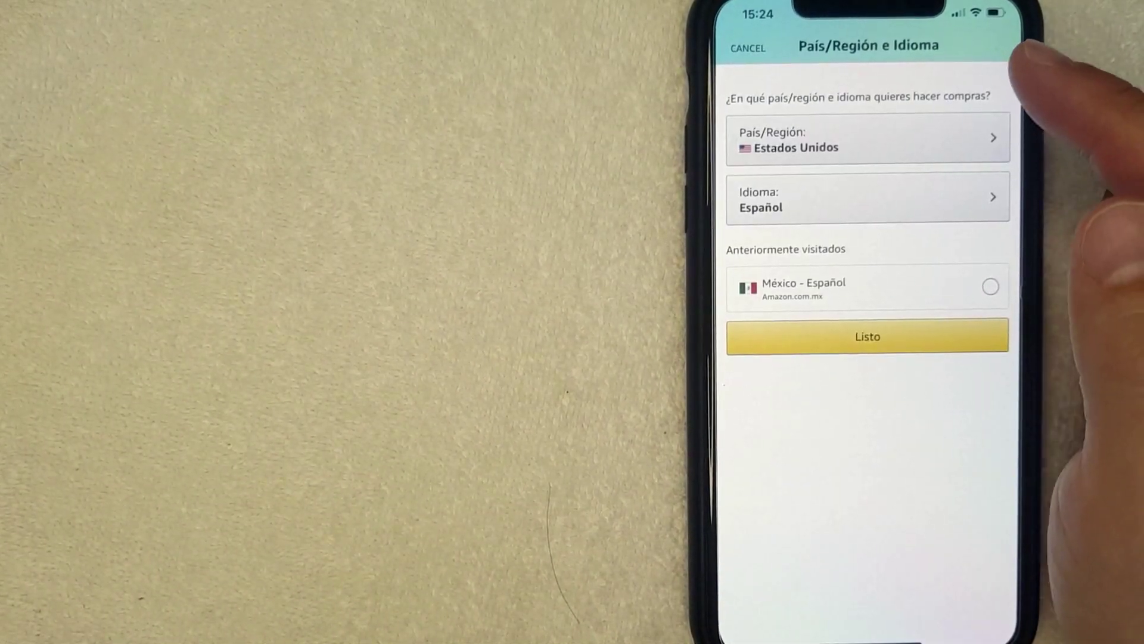